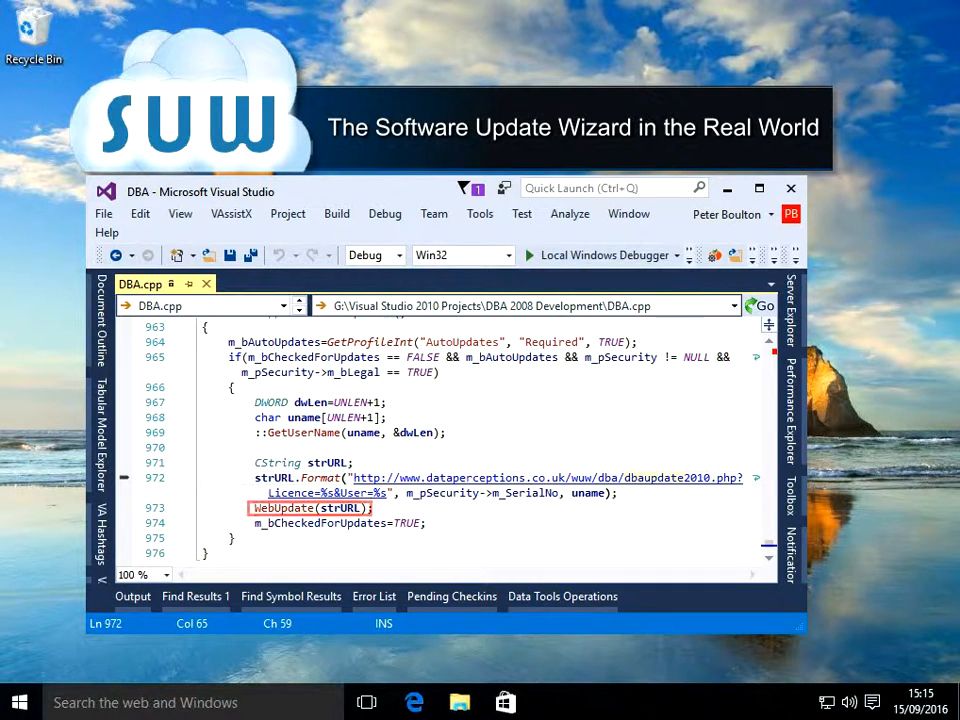
Launch the Prophecy Client (x64) from the Windows Start menu
left_click(18, 702)
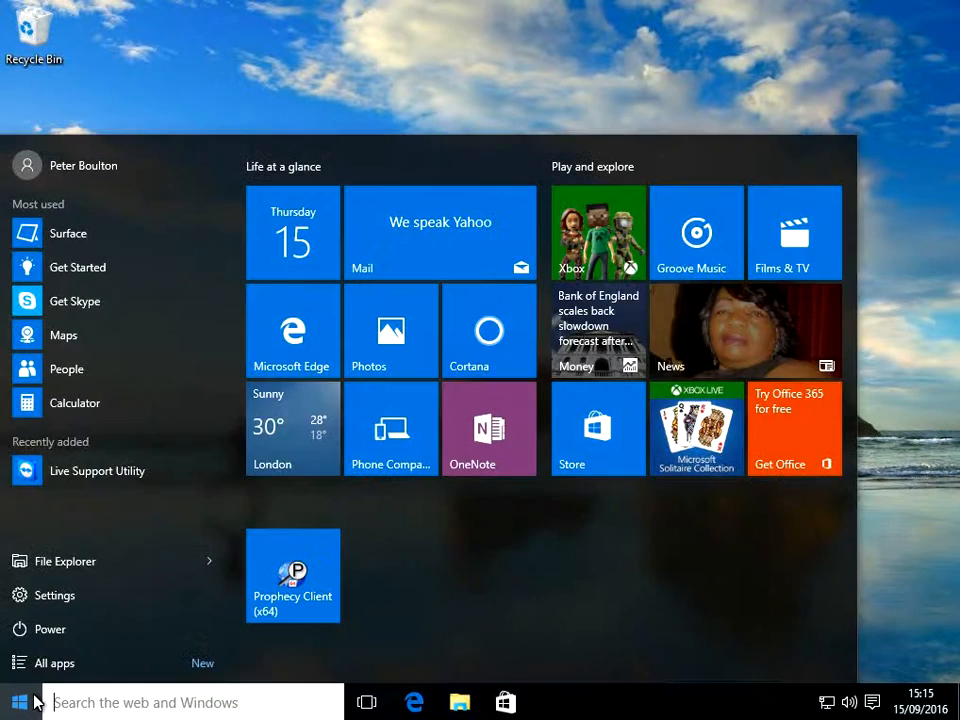
mouse_move(292, 576)
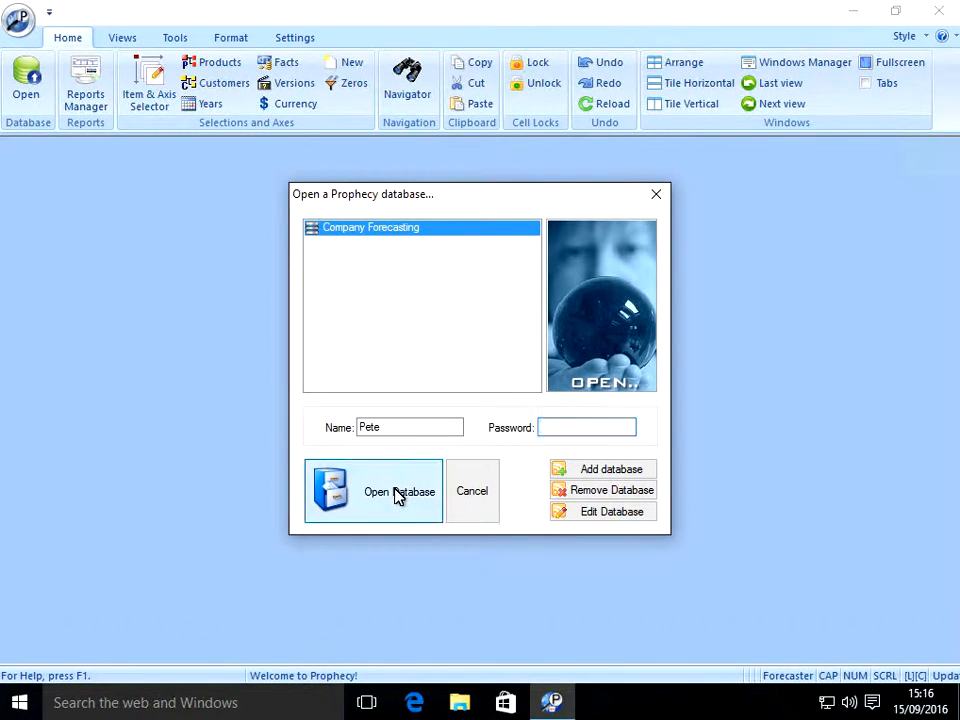
Load the Company Forecasting database and view the Cycling Goods forecast grid until the 9.10.24.5 update prompt appears
left_click(400, 492)
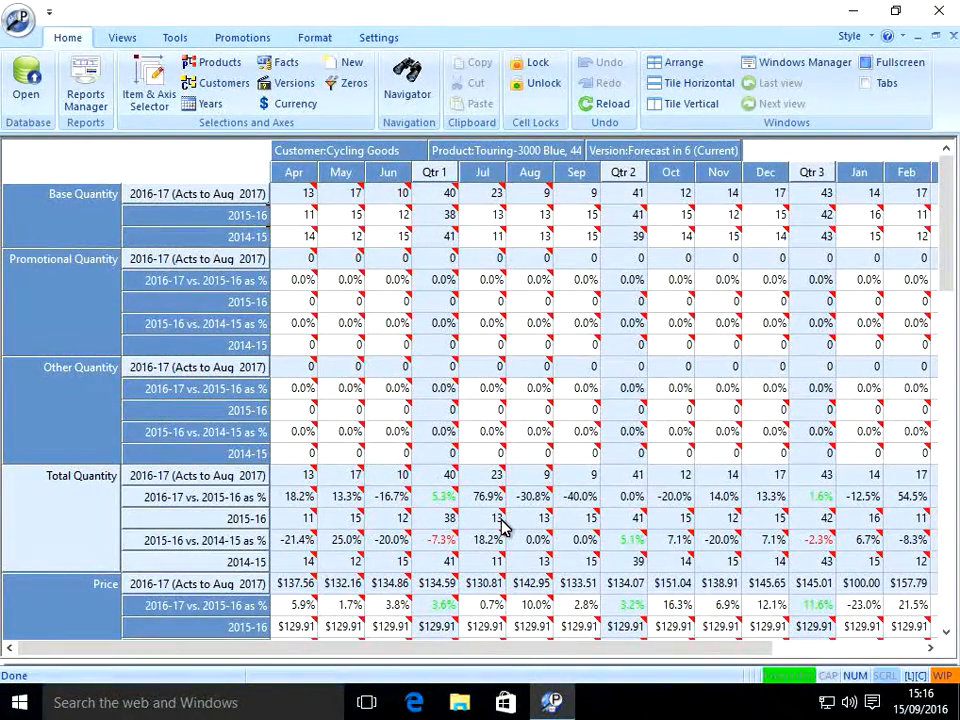
mouse_move(490, 486)
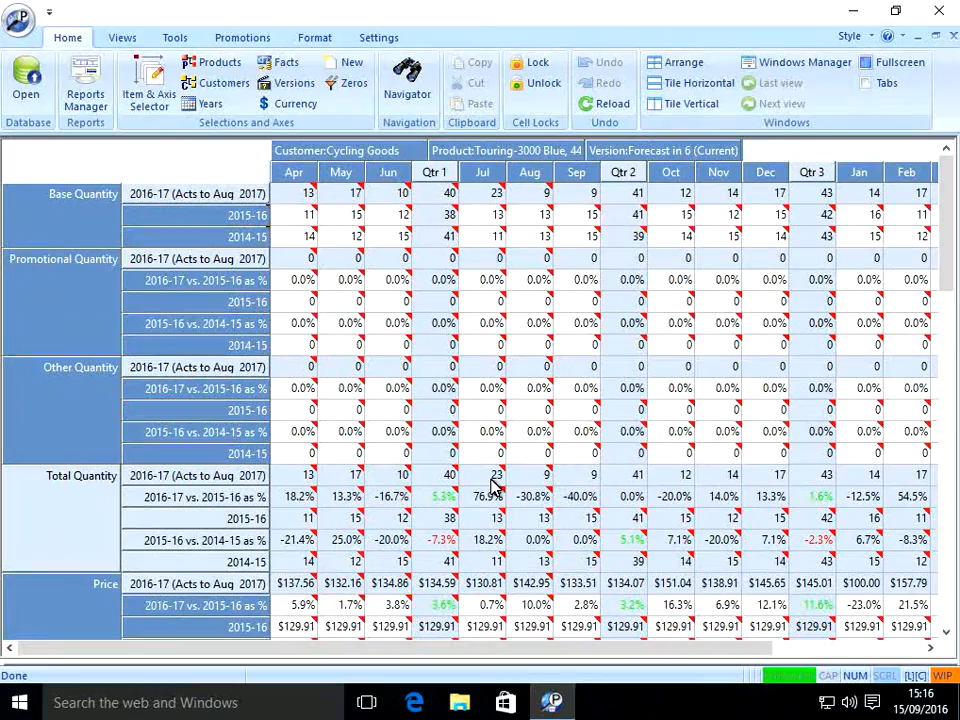
left_click(294, 192)
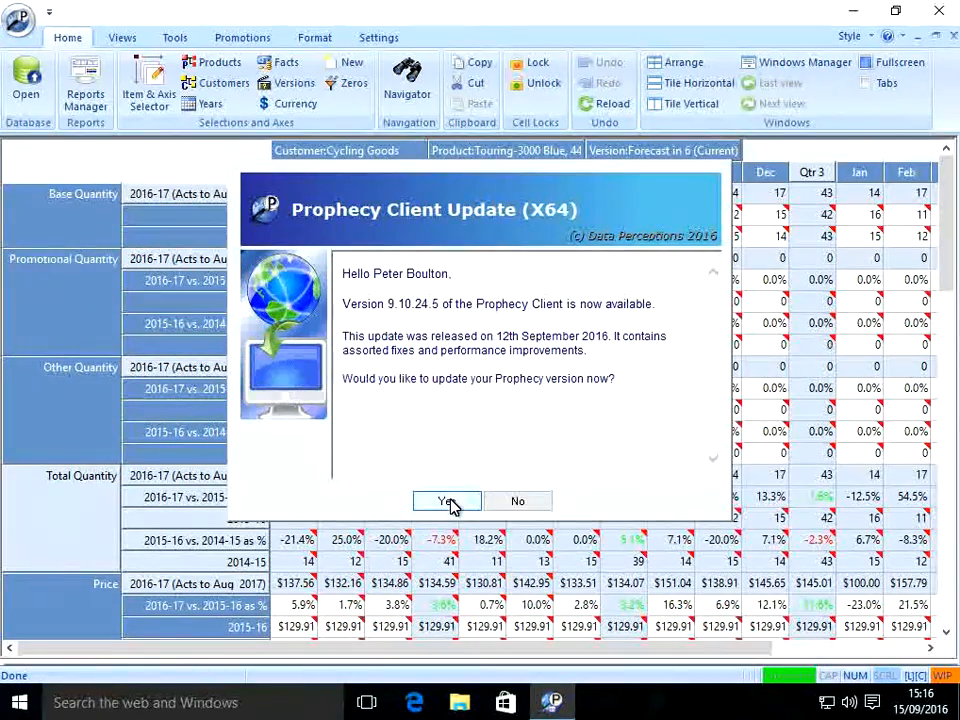
Accept the client update and let the wizard close Prophecy, updating Prophwin.exe and Prophwin.chm
left_click(518, 500)
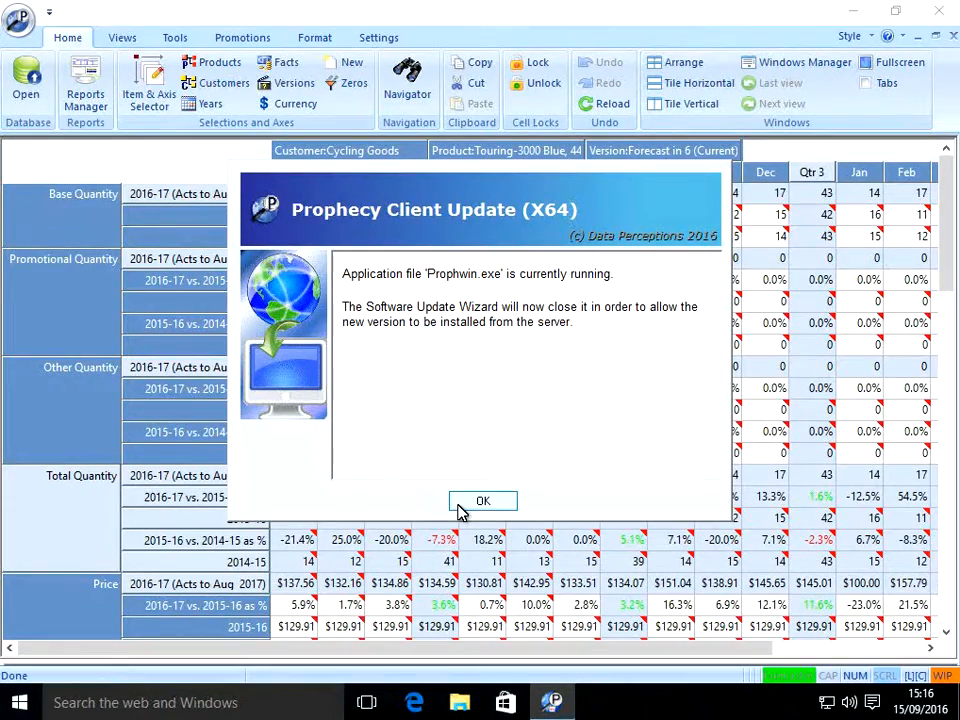
left_click(484, 500)
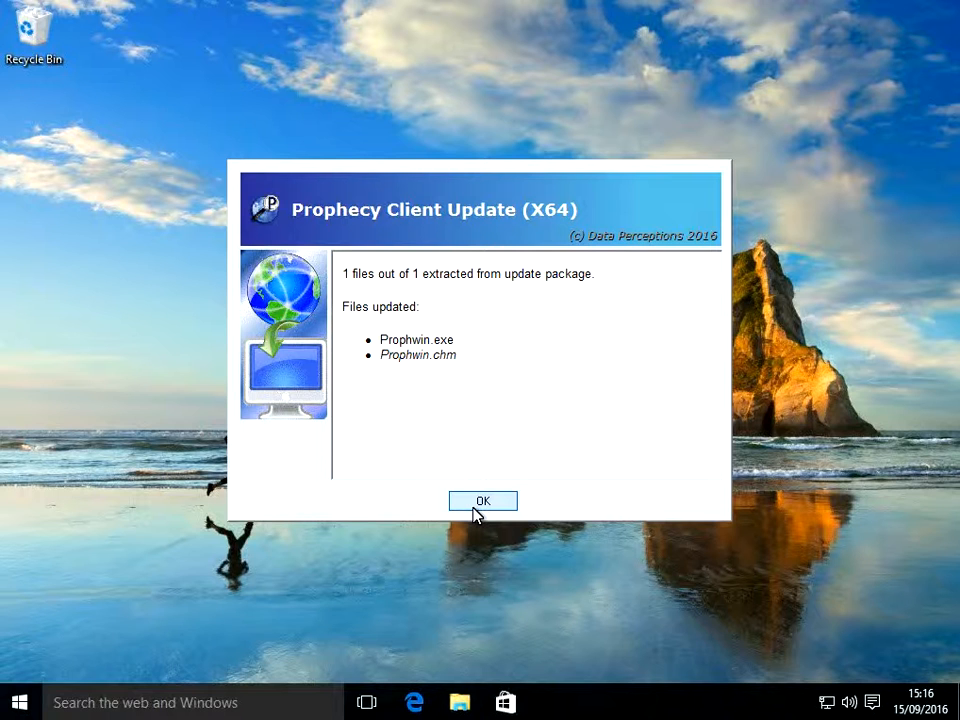
Finish the update to relaunch Prophecy and dismiss the New Version Notification without viewing changes
left_click(484, 500)
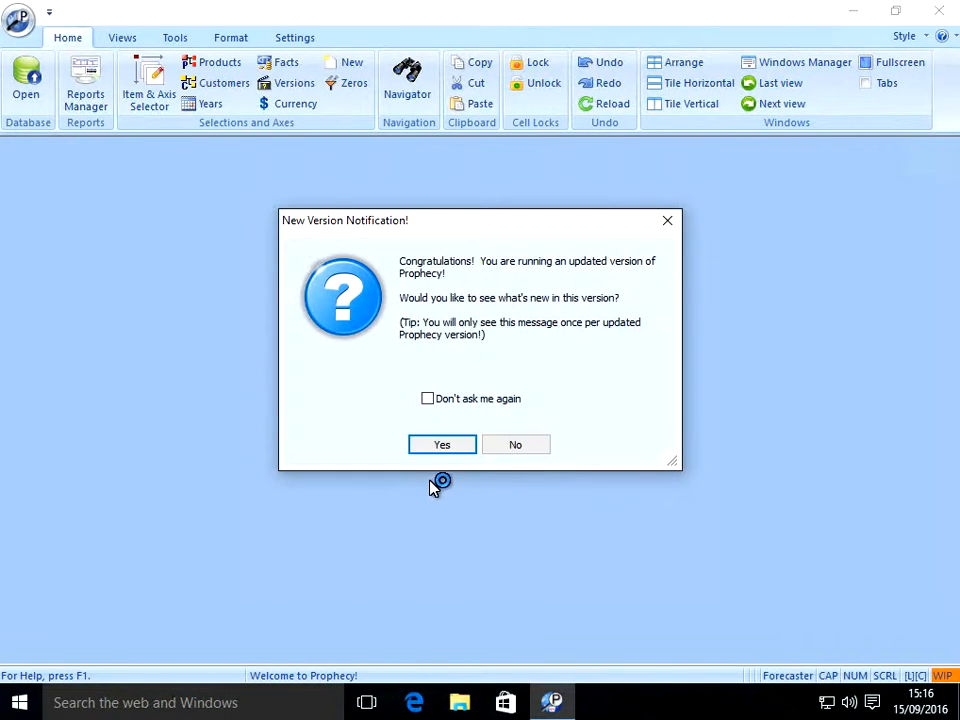
left_click(516, 444)
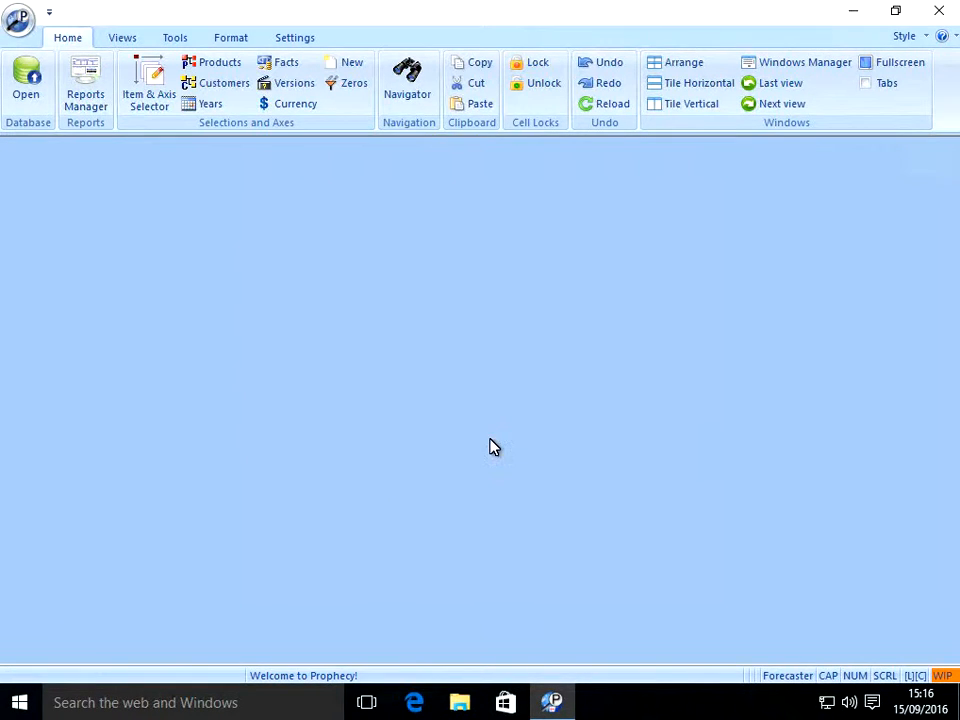